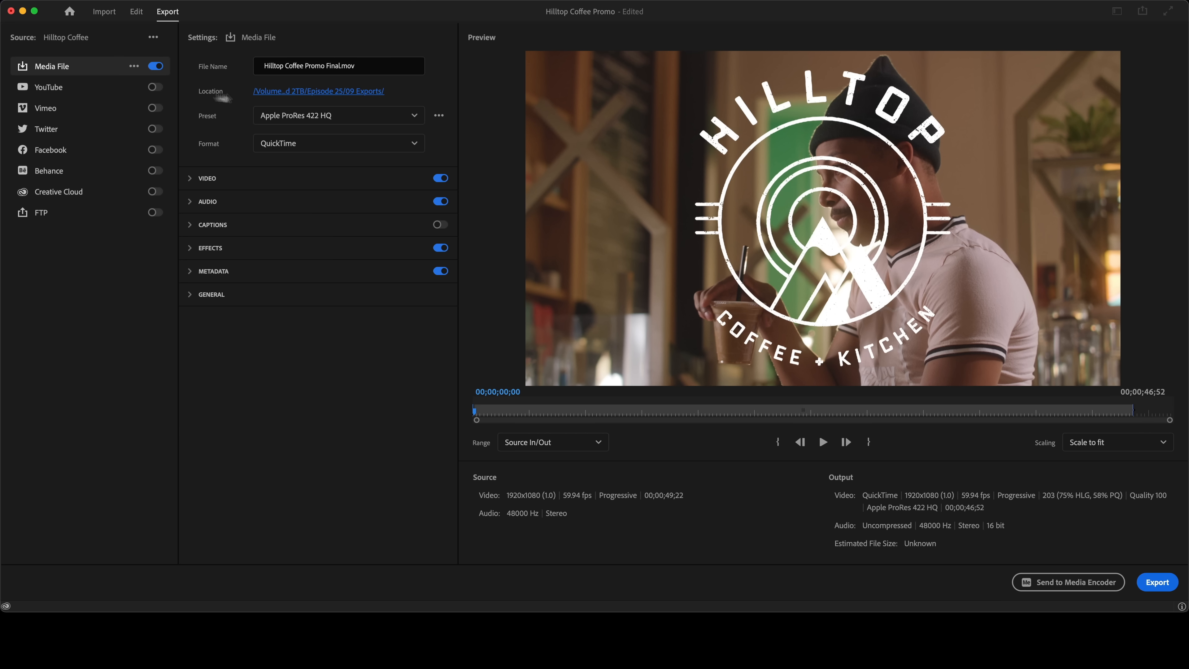
- Switch the export preset to Apple ProRes 422, enable YouTube publishing, and return to the Edit workspace
{"action": "left_click", "coordinate": [337, 115]}
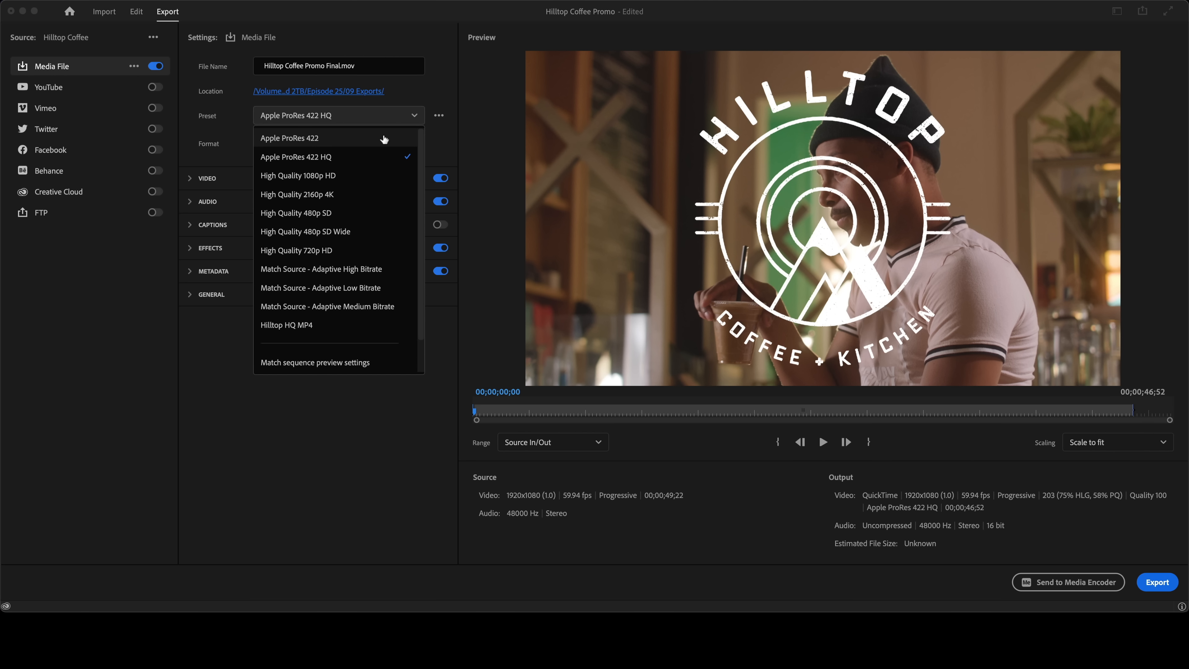
{"action": "left_click", "coordinate": [289, 138]}
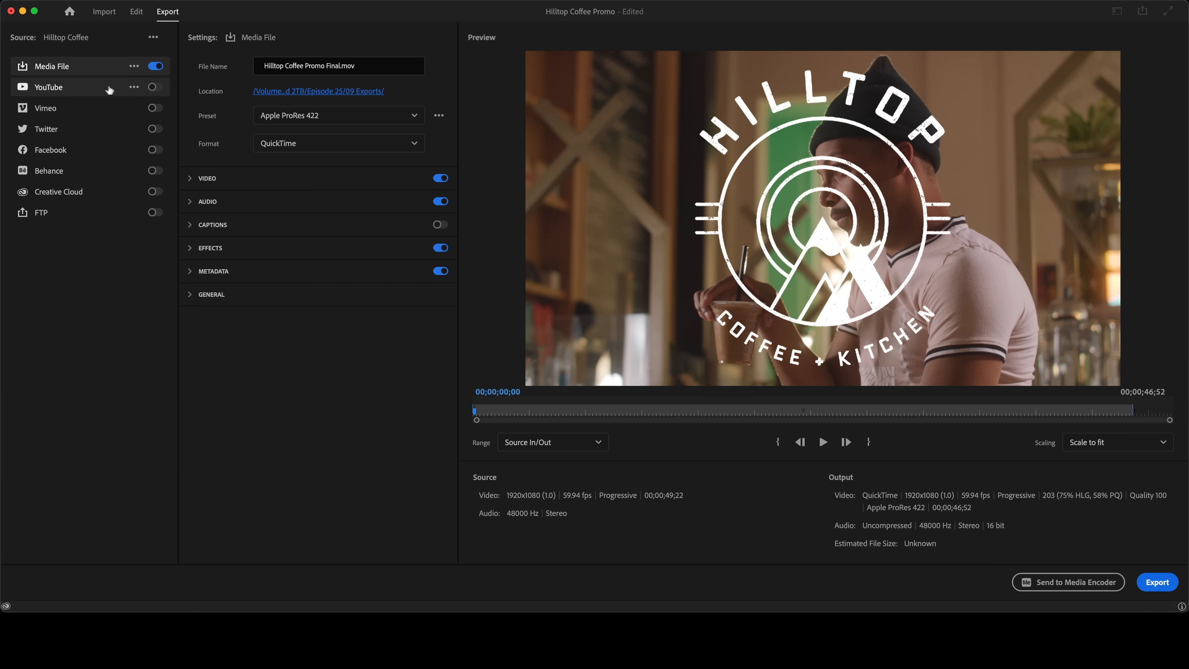
{"action": "left_click", "coordinate": [155, 87]}
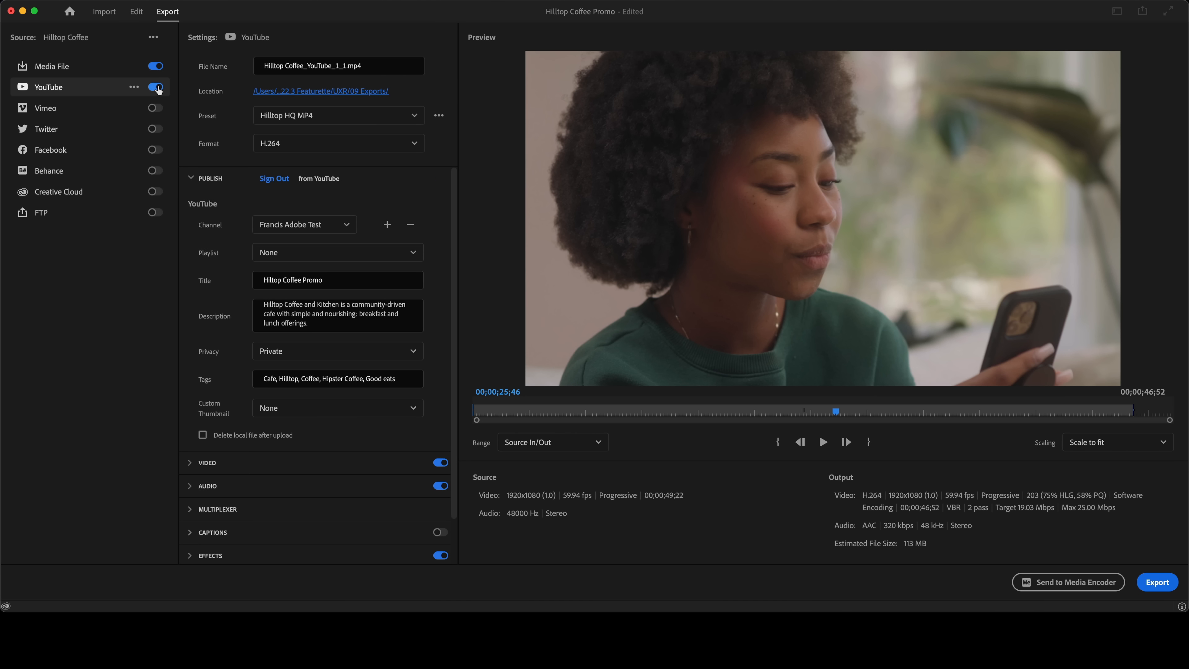
{"action": "left_click", "coordinate": [135, 11]}
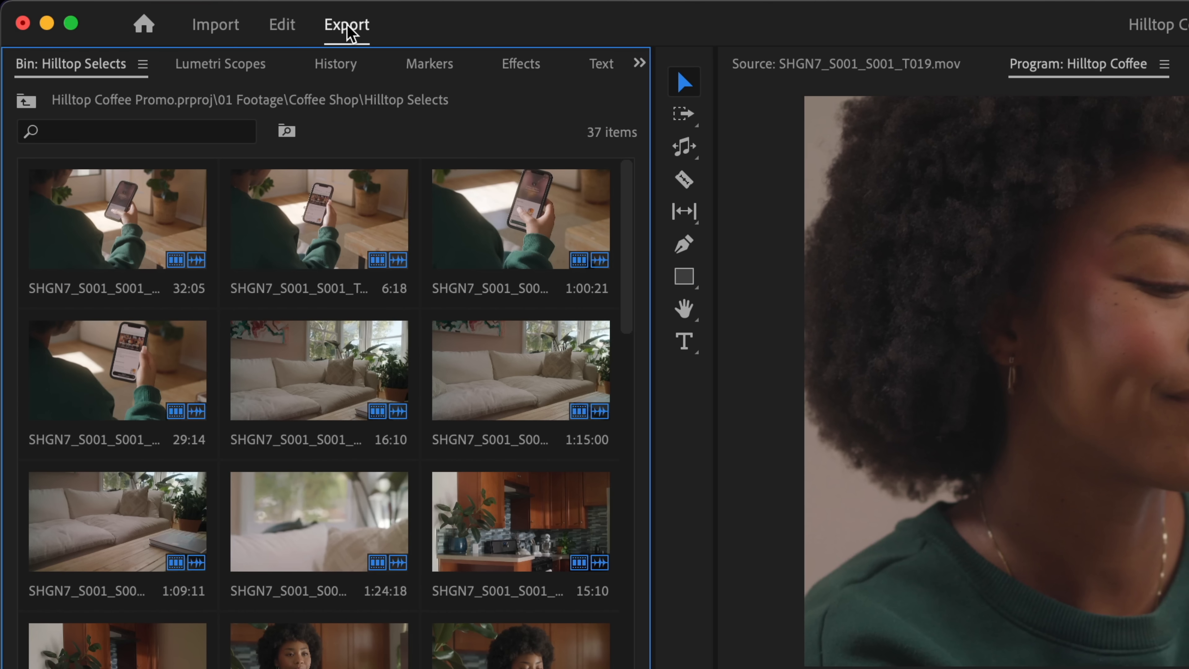
- Enter Export mode and toggle the YouTube and Vimeo destinations alongside Media File
{"action": "left_click", "coordinate": [345, 24]}
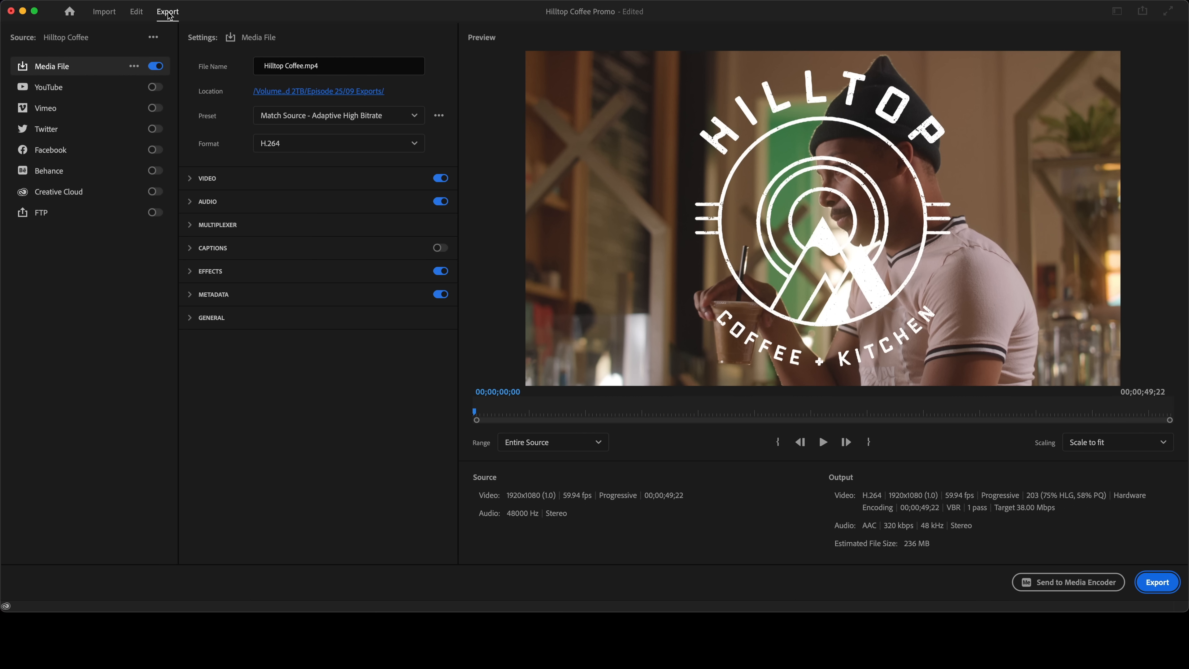
{"action": "left_click", "coordinate": [154, 87]}
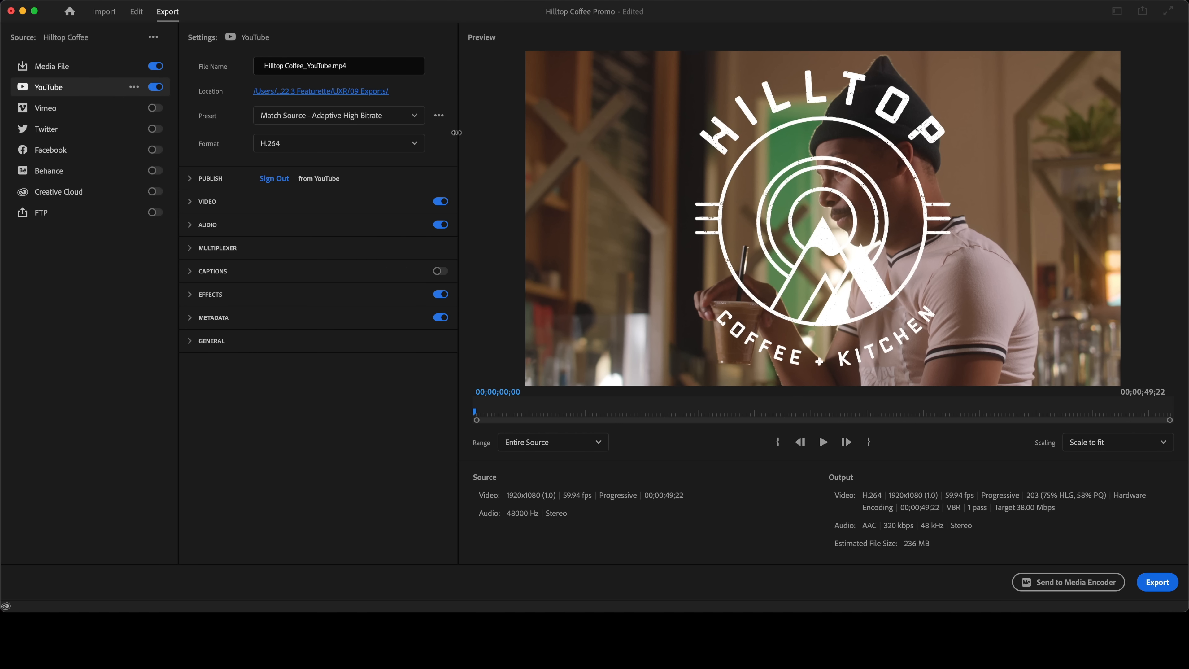
{"action": "left_click", "coordinate": [155, 108]}
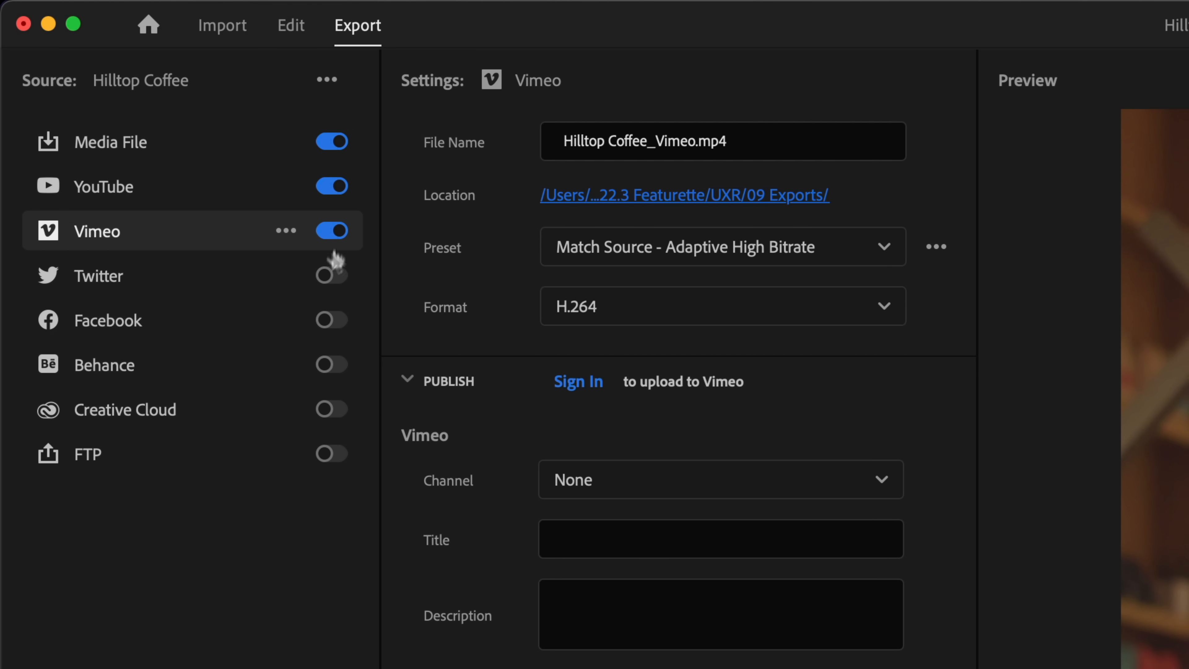
{"action": "left_click", "coordinate": [331, 409]}
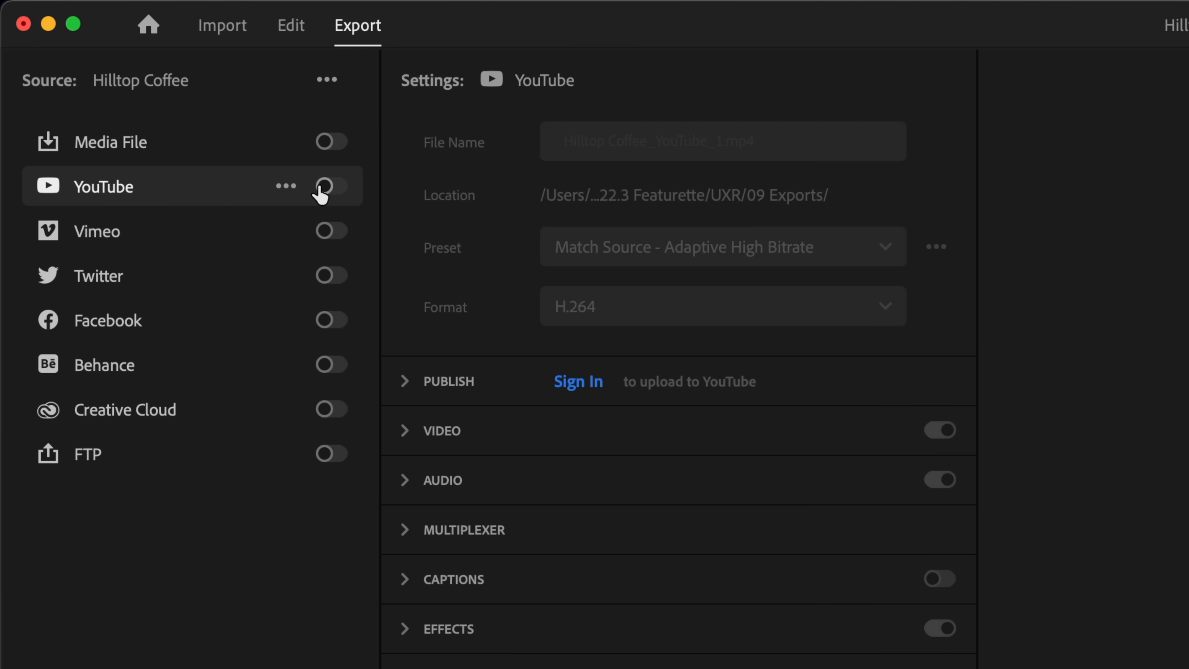
- Enable YouTube, sign in, and publish as Hilltop Coffee Promo with Private privacy and a ProRes 422 HQ media file
{"action": "left_click", "coordinate": [331, 186]}
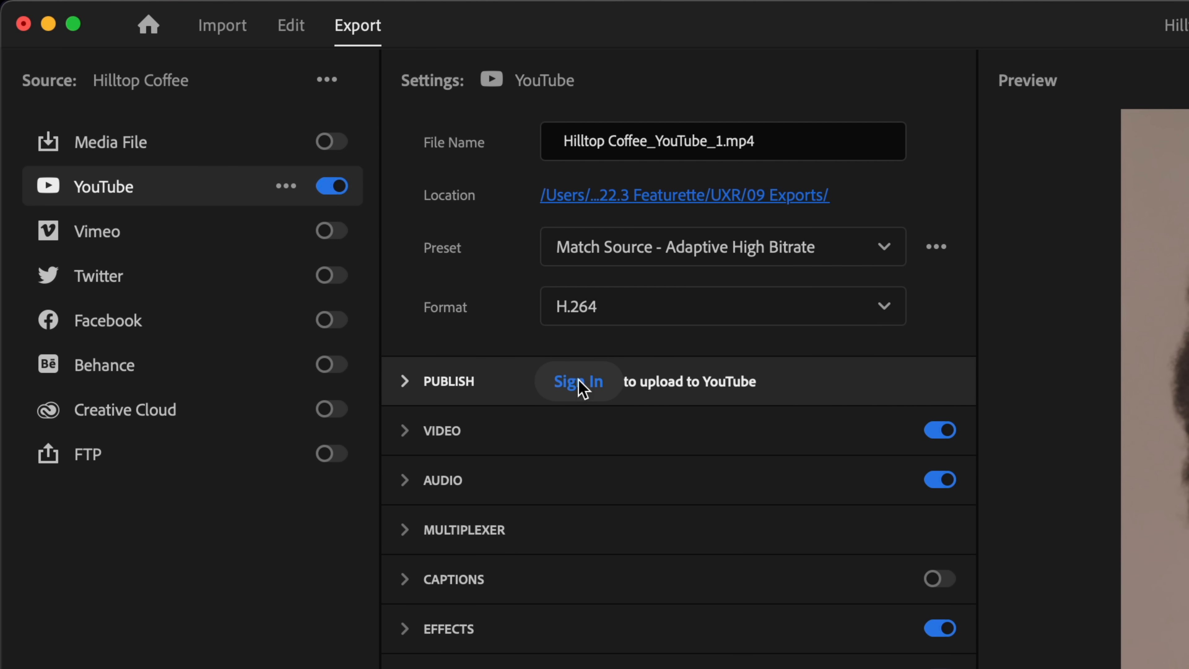
{"action": "left_click", "coordinate": [577, 381]}
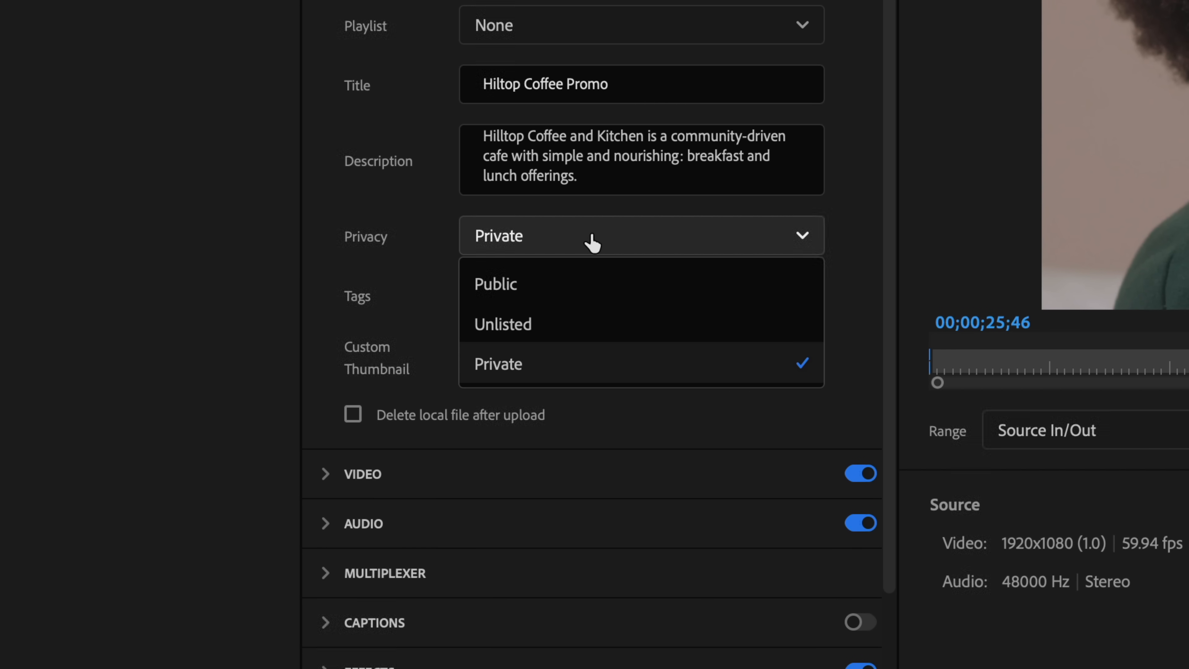
{"action": "left_click", "coordinate": [250, 14]}
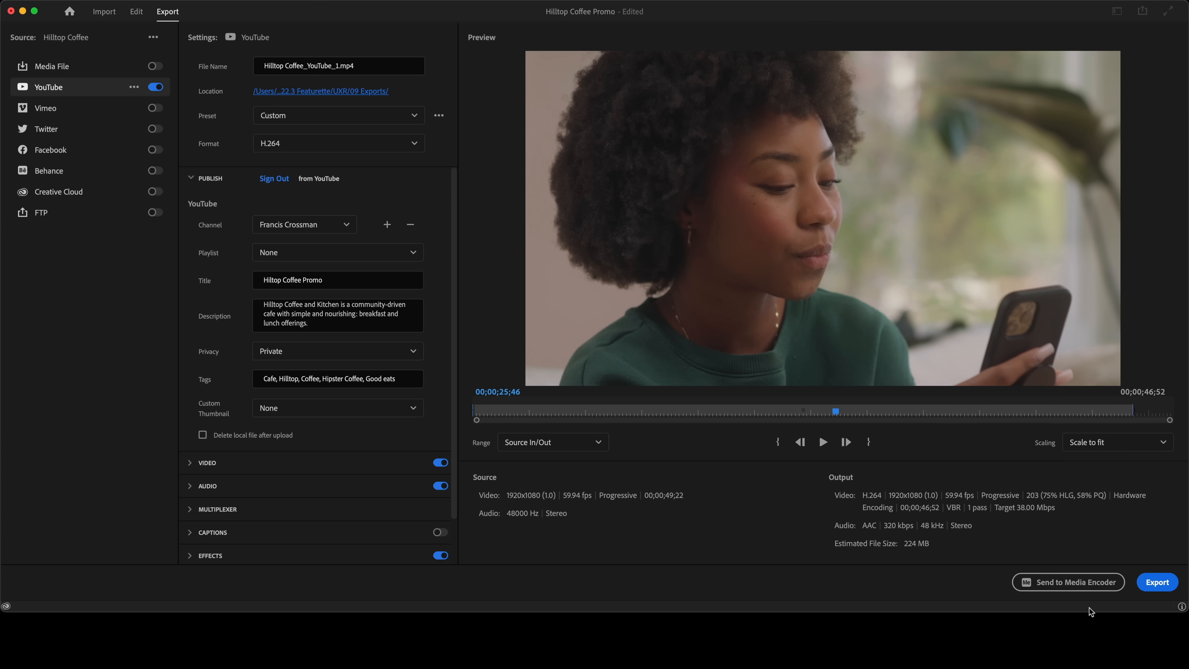
{"action": "left_click", "coordinate": [1156, 581]}
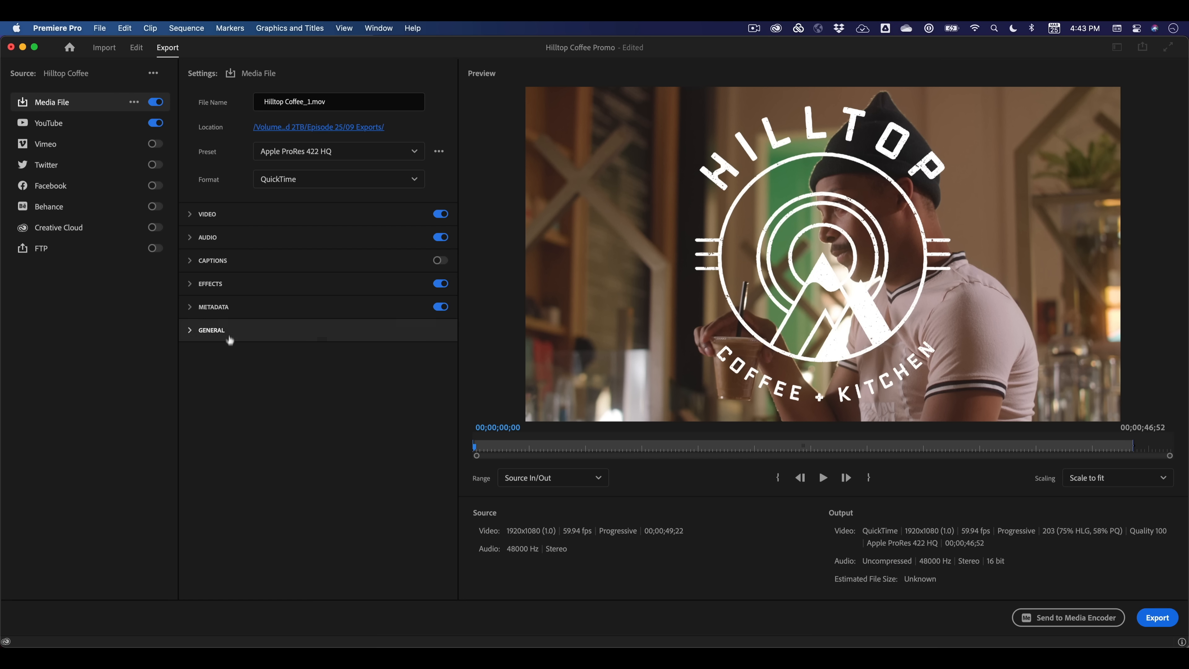
- Uncheck Frame Size match-source in Video settings and reveal the audio channel configuration, making the preset Custom
{"action": "left_click", "coordinate": [207, 213]}
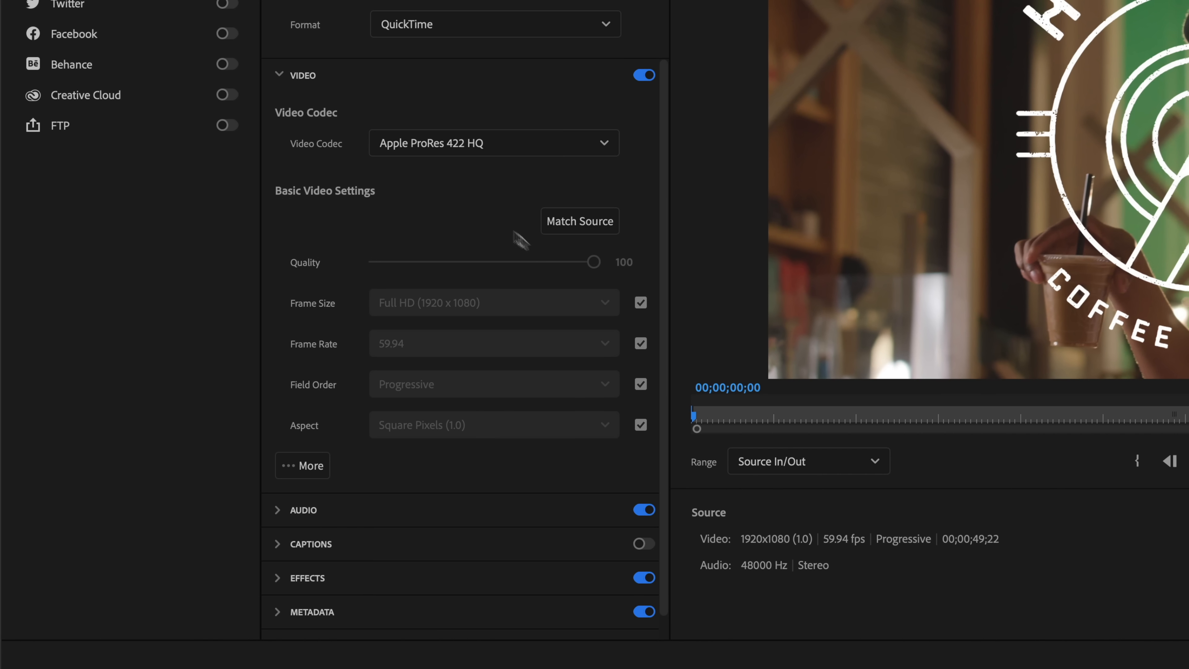
{"action": "left_click", "coordinate": [493, 303]}
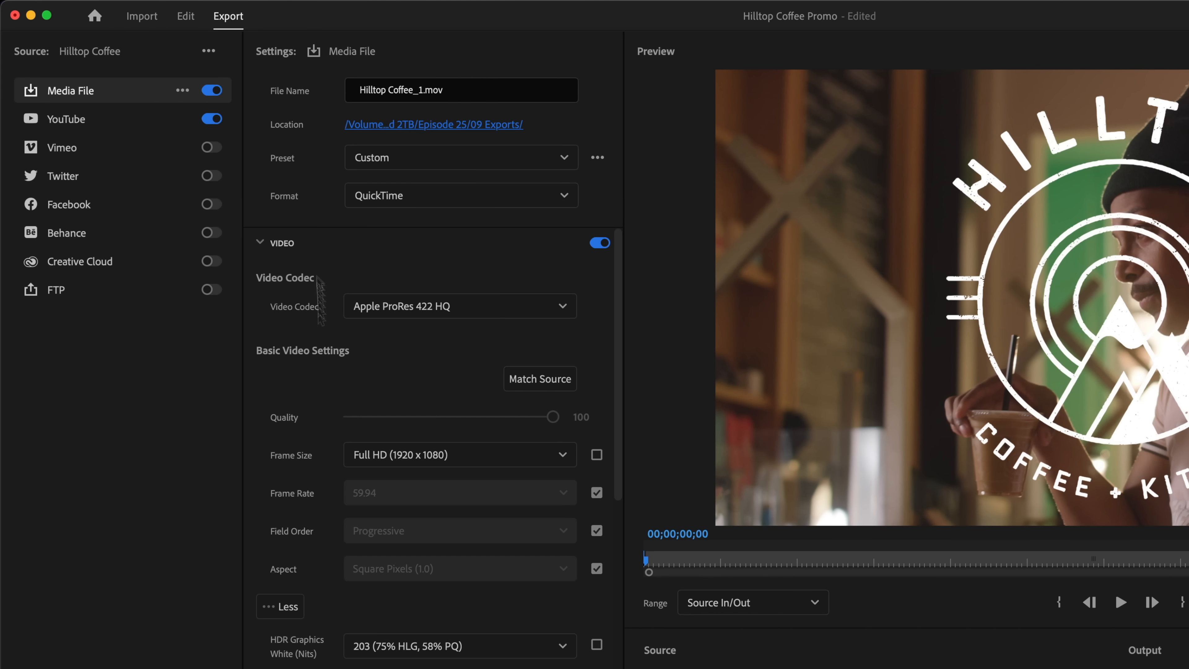
{"action": "left_click", "coordinate": [281, 243]}
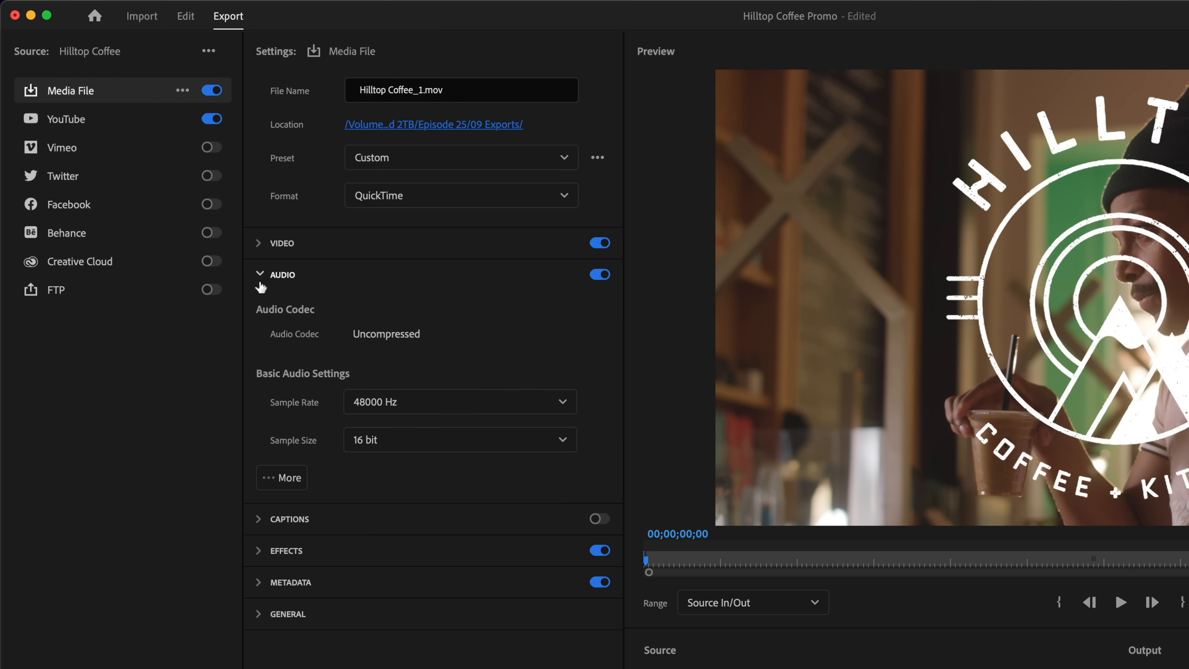
{"action": "left_click", "coordinate": [281, 478]}
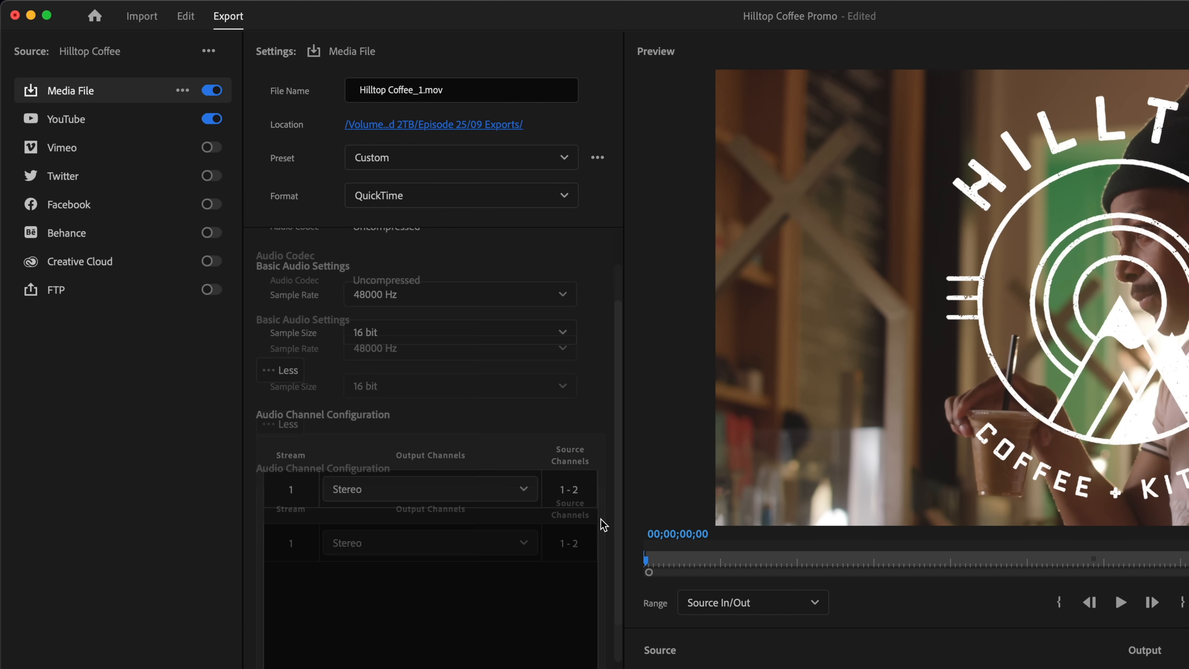
{"action": "left_click", "coordinate": [282, 274]}
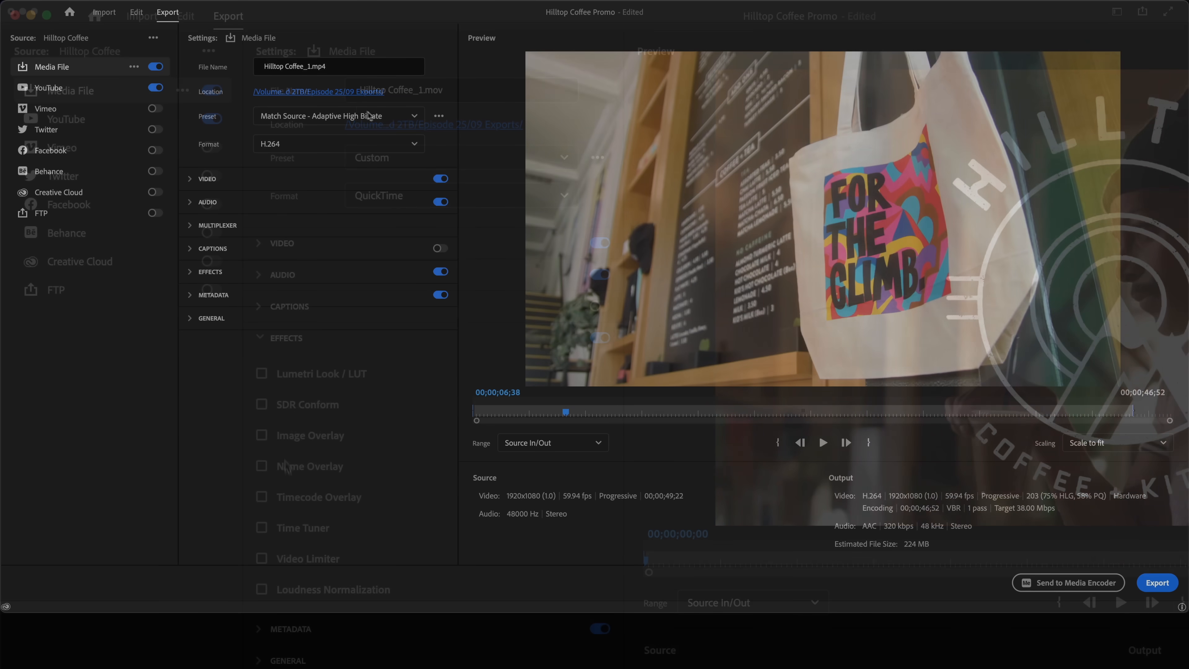
- In the preset manager, search 'prores' and favourite the QuickTime Apple ProRes 422 and 422 HQ presets
{"action": "left_click", "coordinate": [413, 115]}
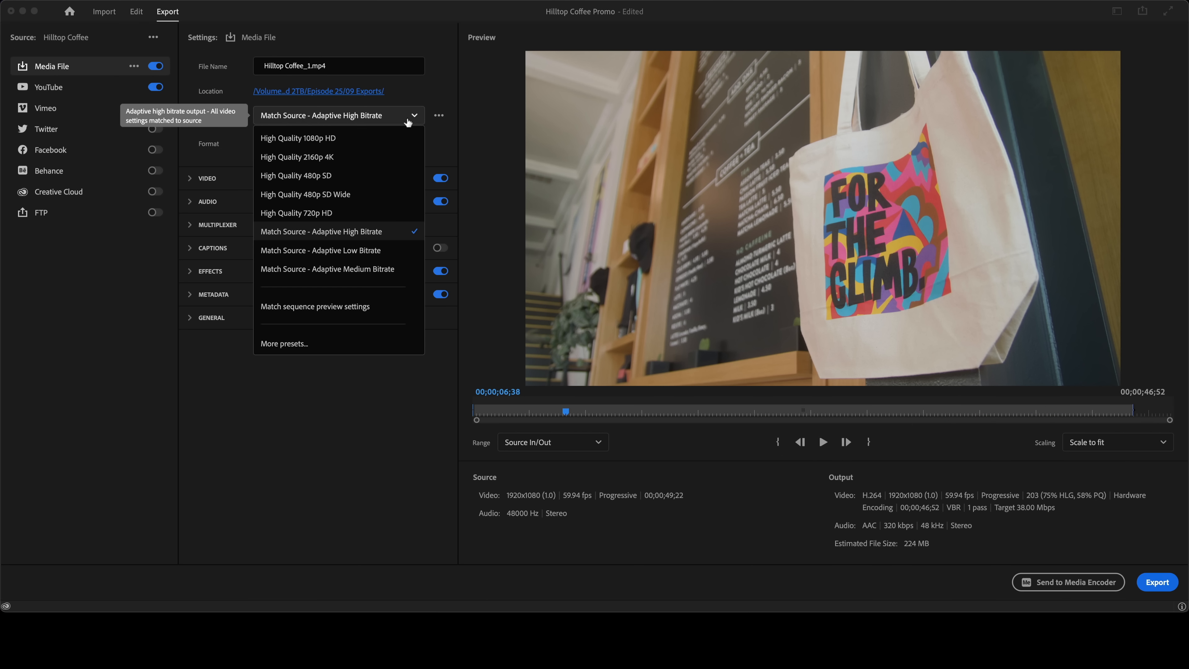
{"action": "left_click", "coordinate": [284, 342]}
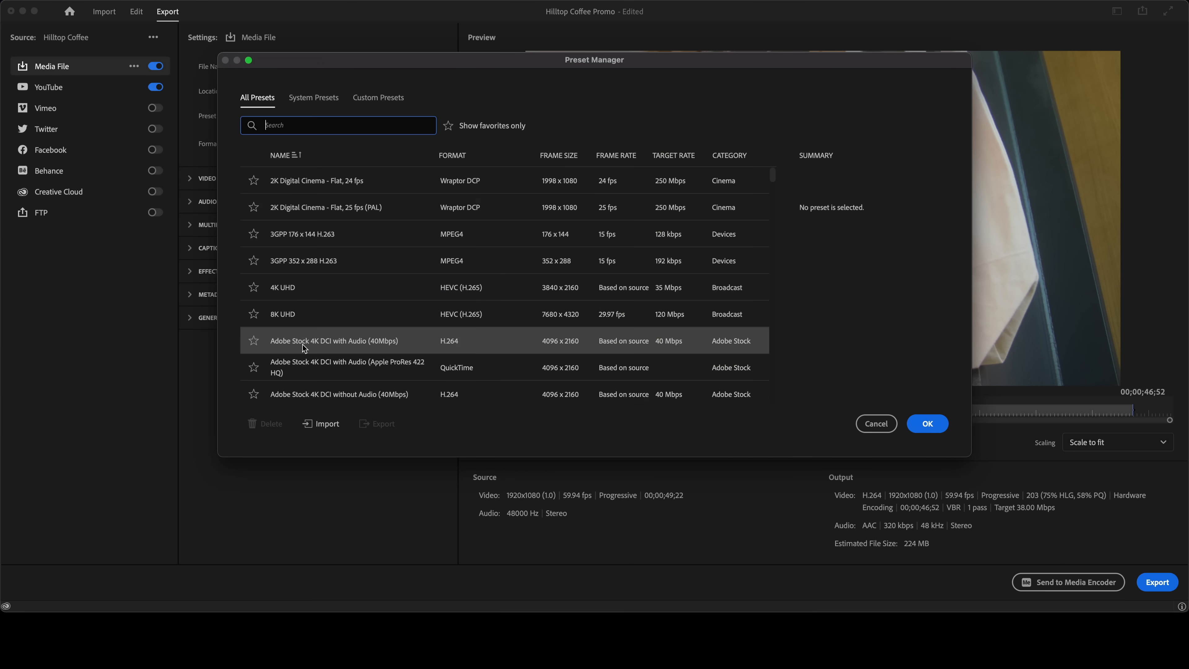
{"action": "mouse_move", "coordinate": [778, 179]}
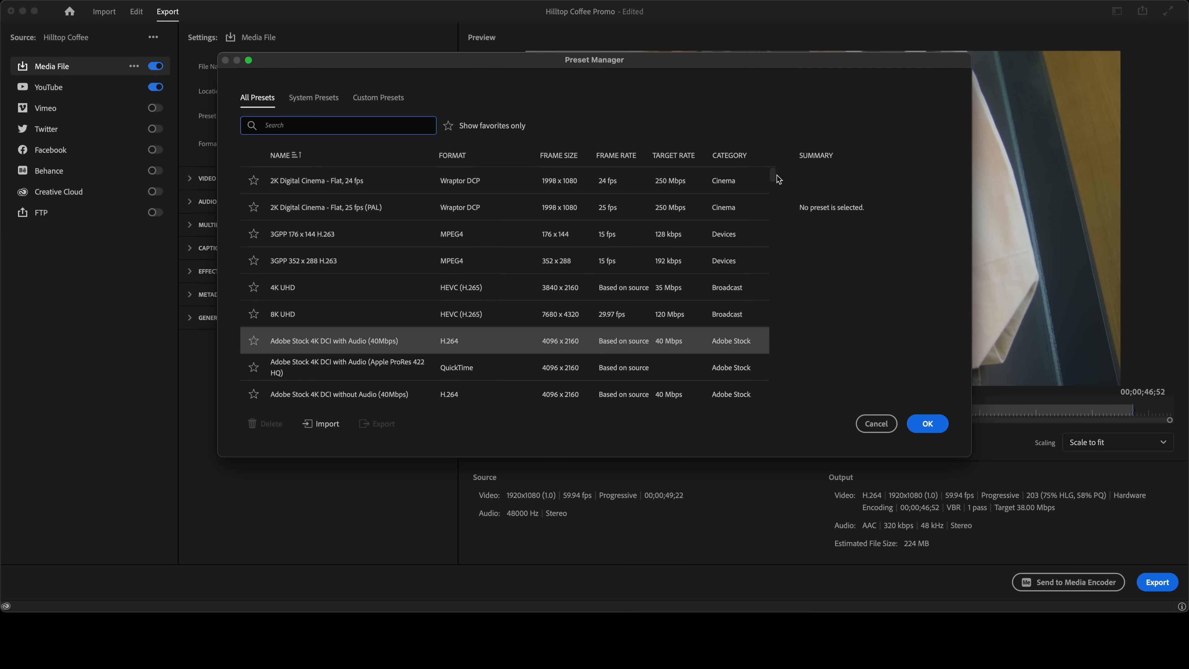
{"action": "scroll", "scroll_direction": "down", "scroll_amount": 3}
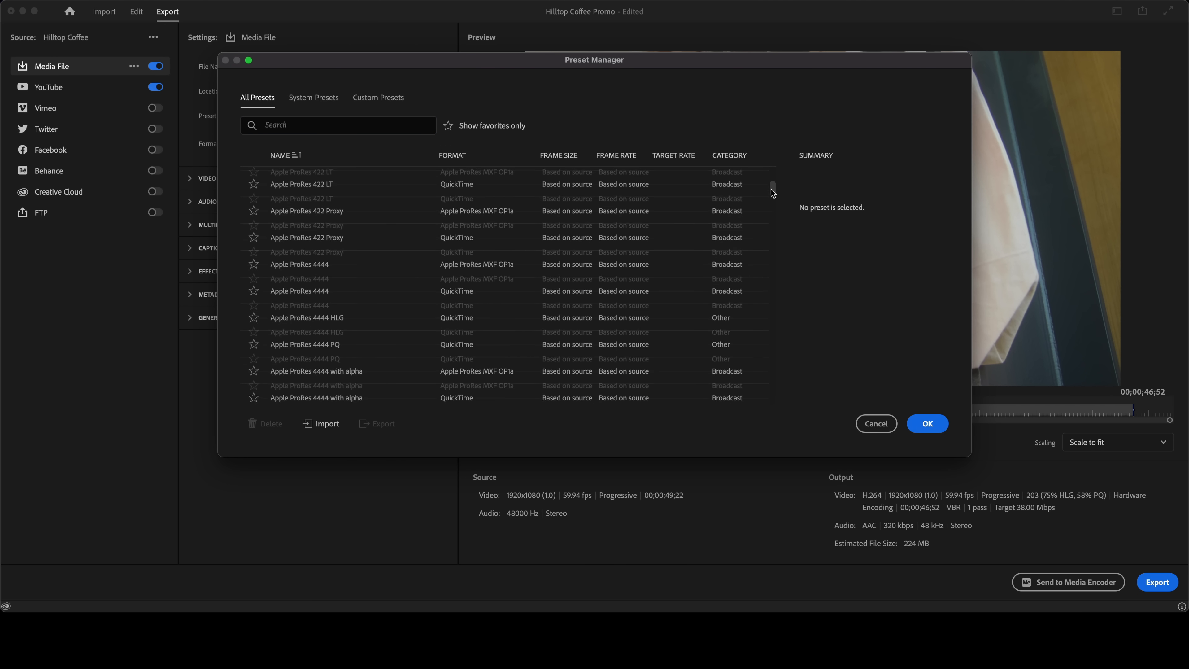
{"action": "type", "text": "prores"}
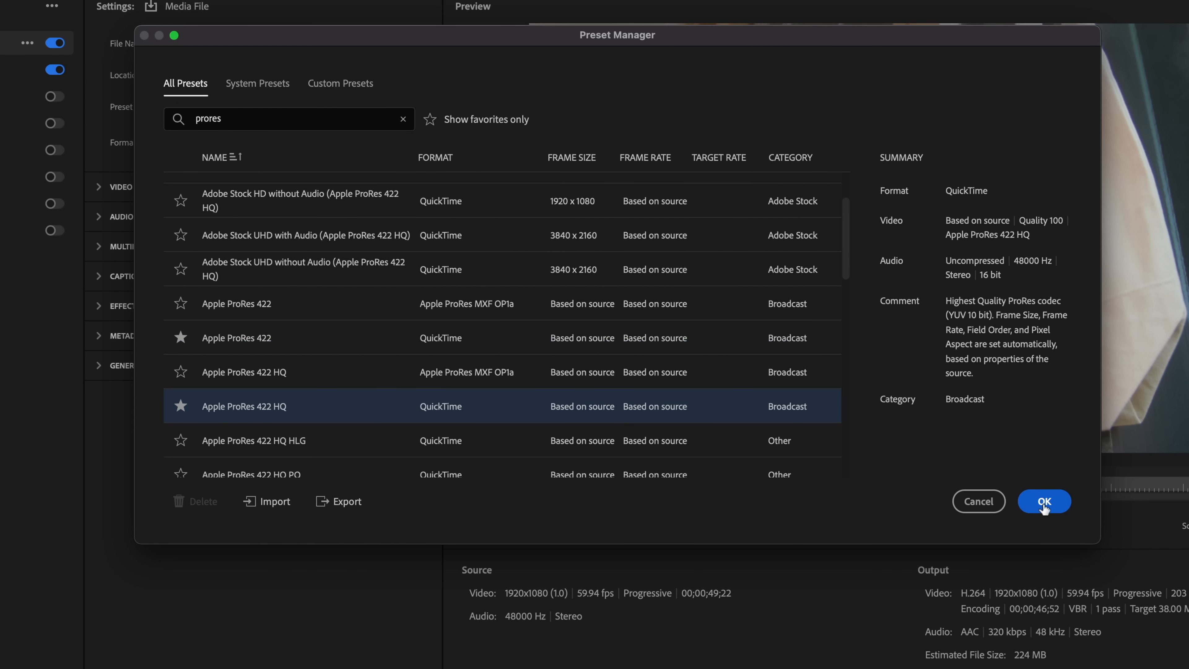
{"action": "left_click", "coordinate": [1044, 501]}
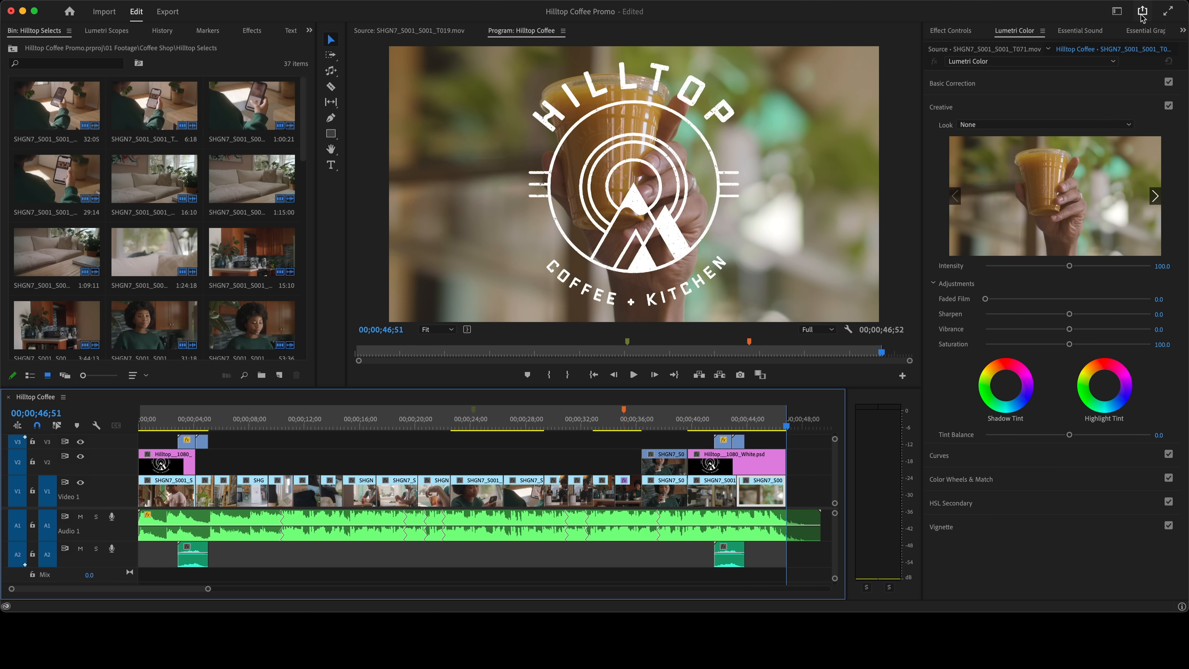
- Return to Export mode with Media File on the Apple ProRes 422 HQ QuickTime preset
{"action": "left_click", "coordinate": [1141, 10]}
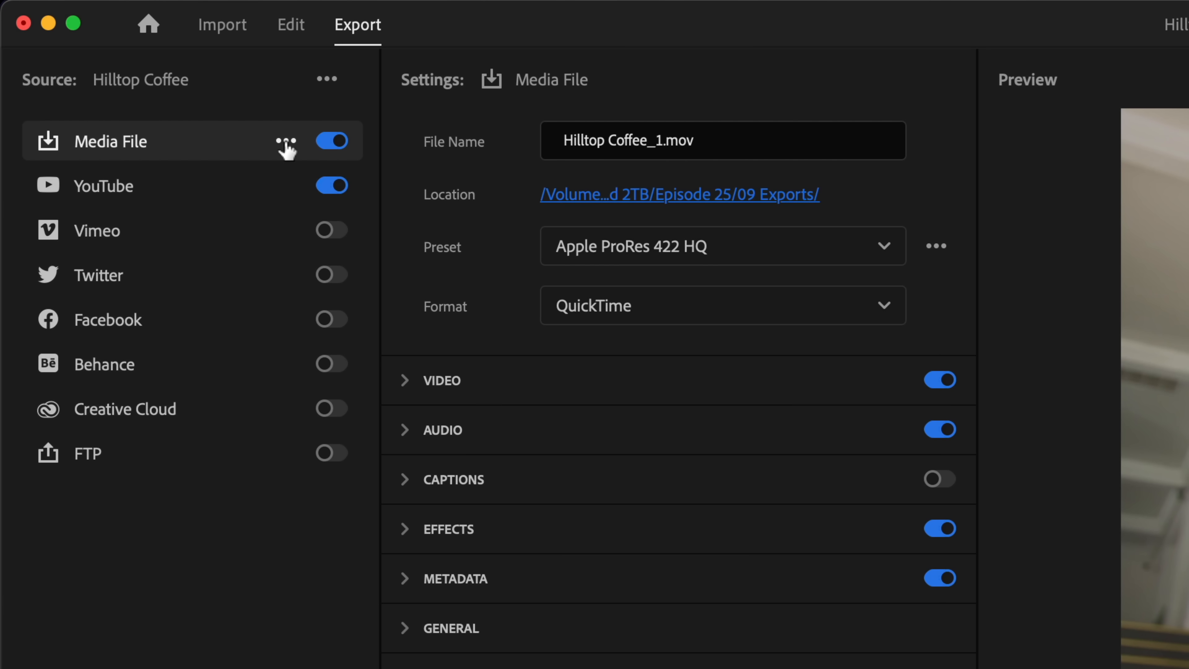
- Duplicate Media File into an enabled 'Archival ProRes HQ' destination and review its settings
{"action": "left_click", "coordinate": [287, 141]}
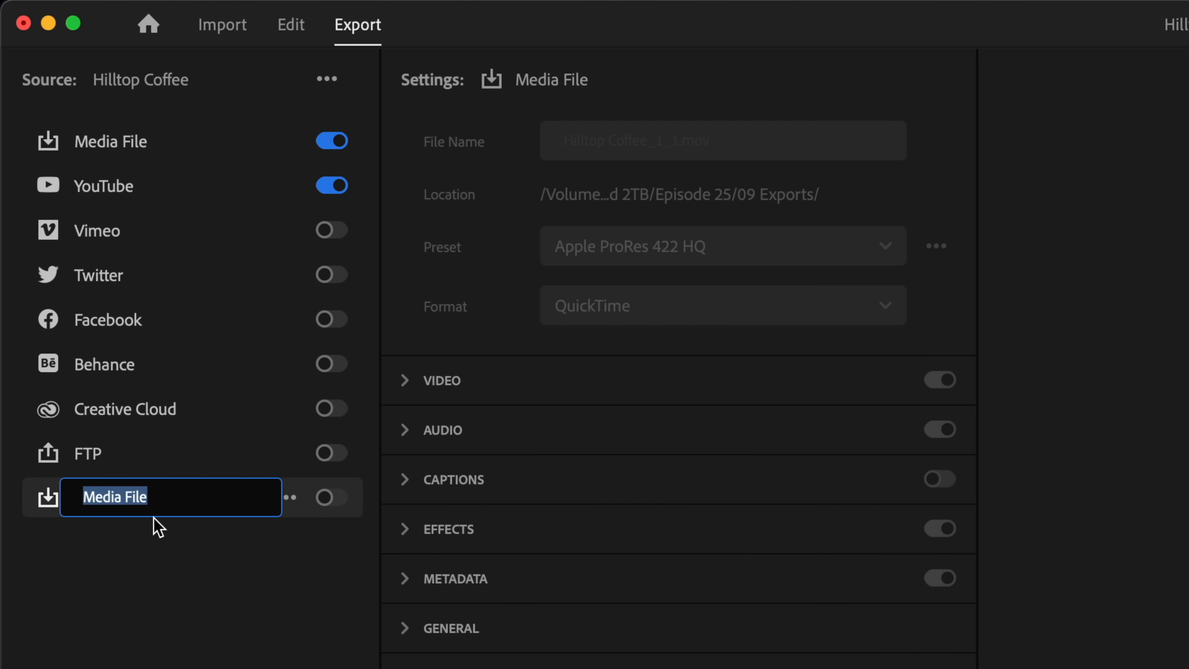
{"action": "type", "text": "Archival ProRes HQ"}
{"action": "type", "text": "LowRes for Sharing"}
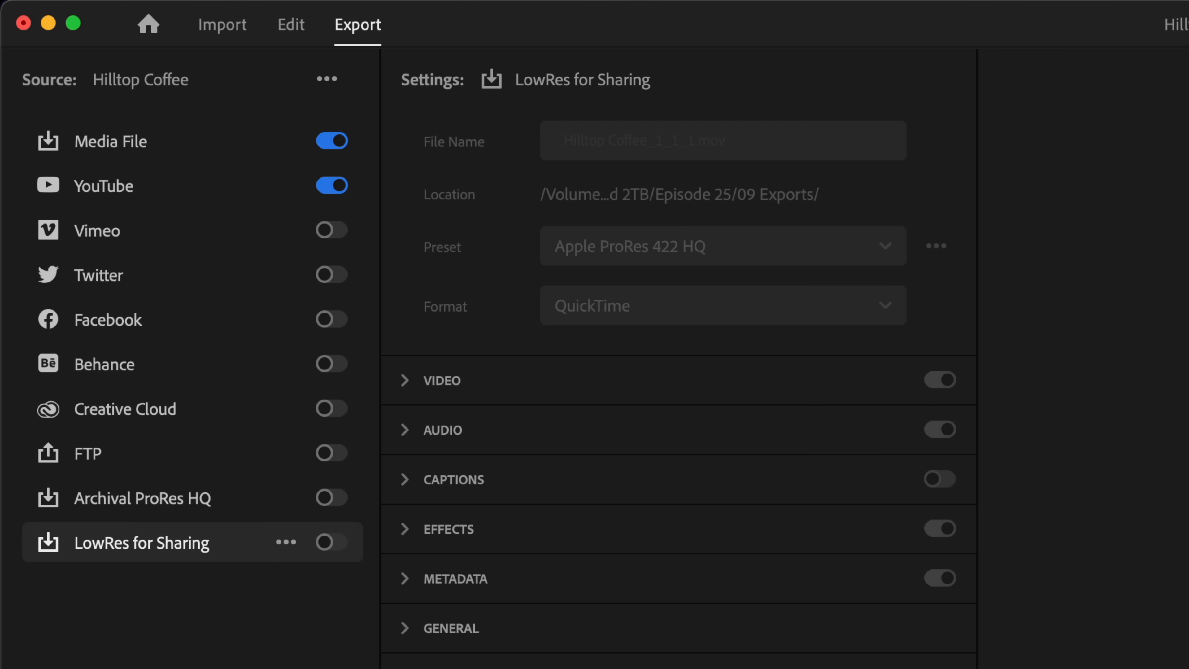
{"action": "left_click", "coordinate": [141, 497]}
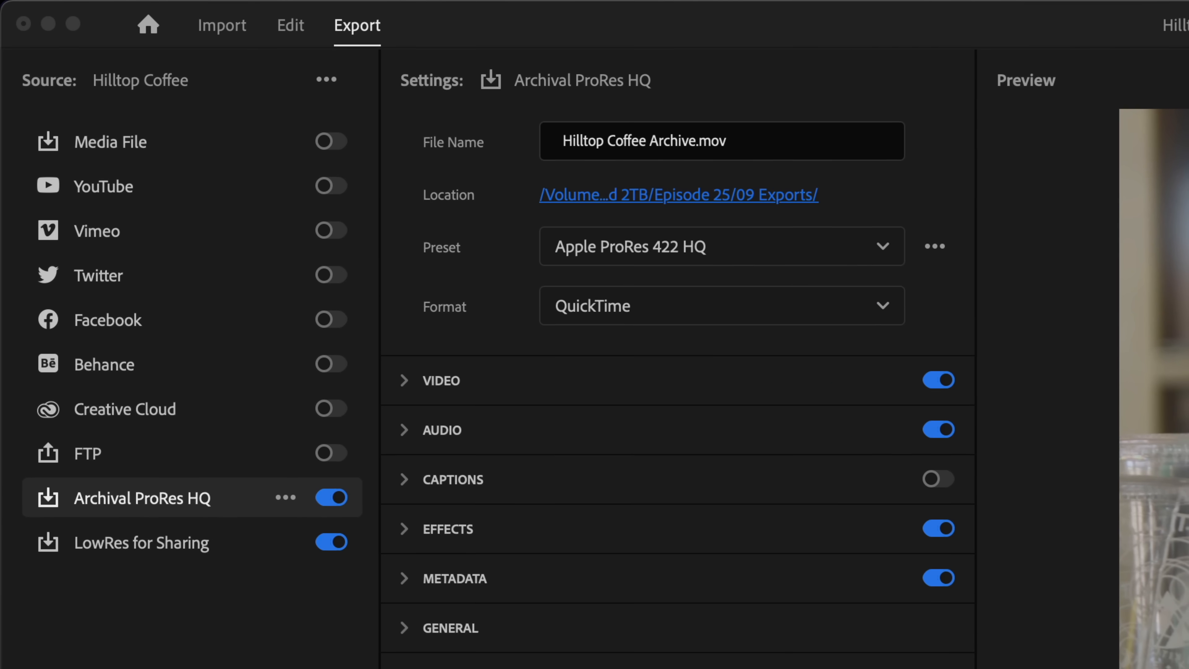
{"action": "scroll", "scroll_direction": "down", "scroll_amount": 3}
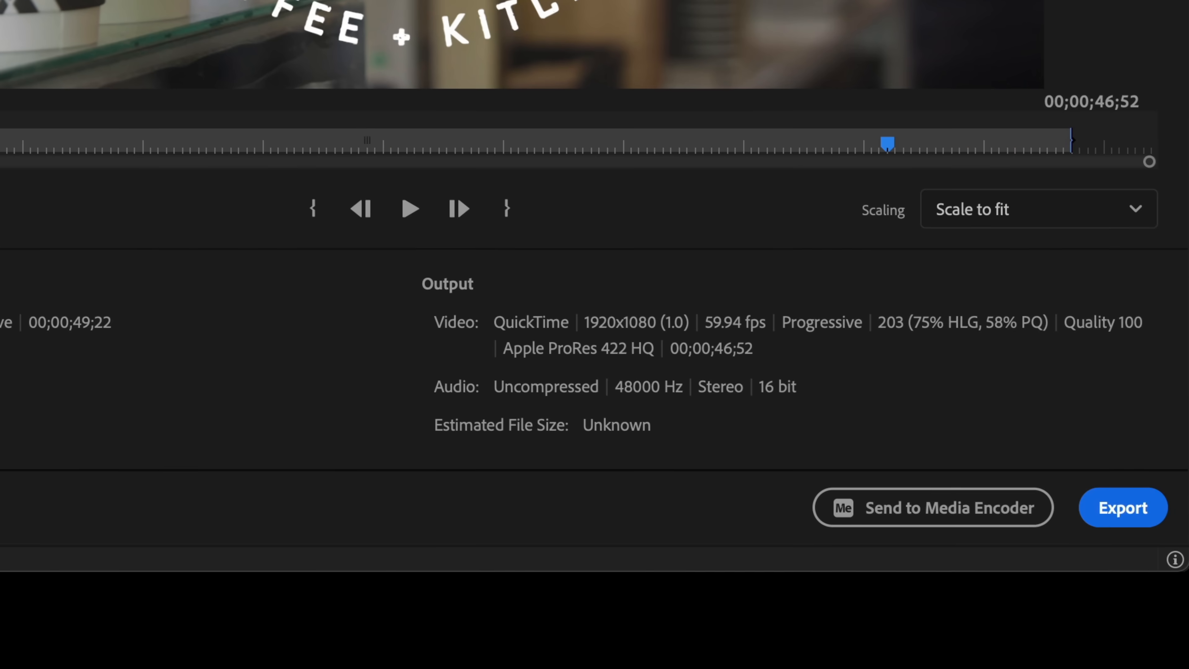
- Run the export and return to the Hilltop Coffee timeline in the Edit workspace
{"action": "left_click", "coordinate": [1121, 507]}
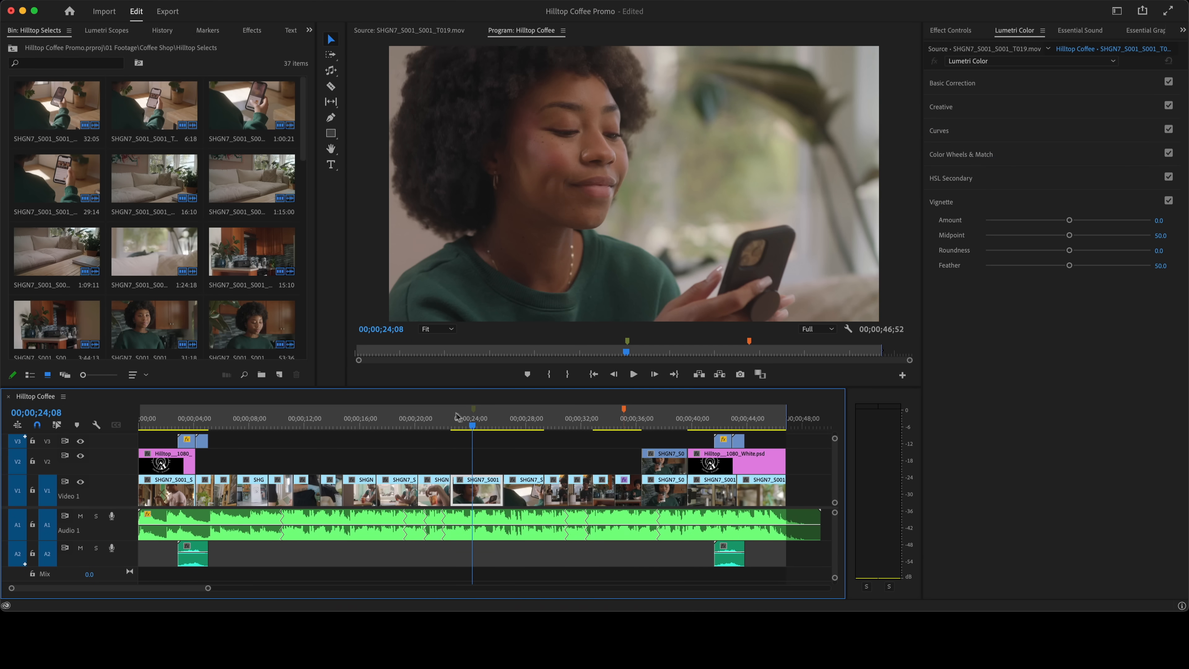
- Re-enter Export mode and choose the favourited Apple ProRes 422 HQ preset for Hilltop Coffee Promo Final.mov
{"action": "left_click", "coordinate": [378, 426]}
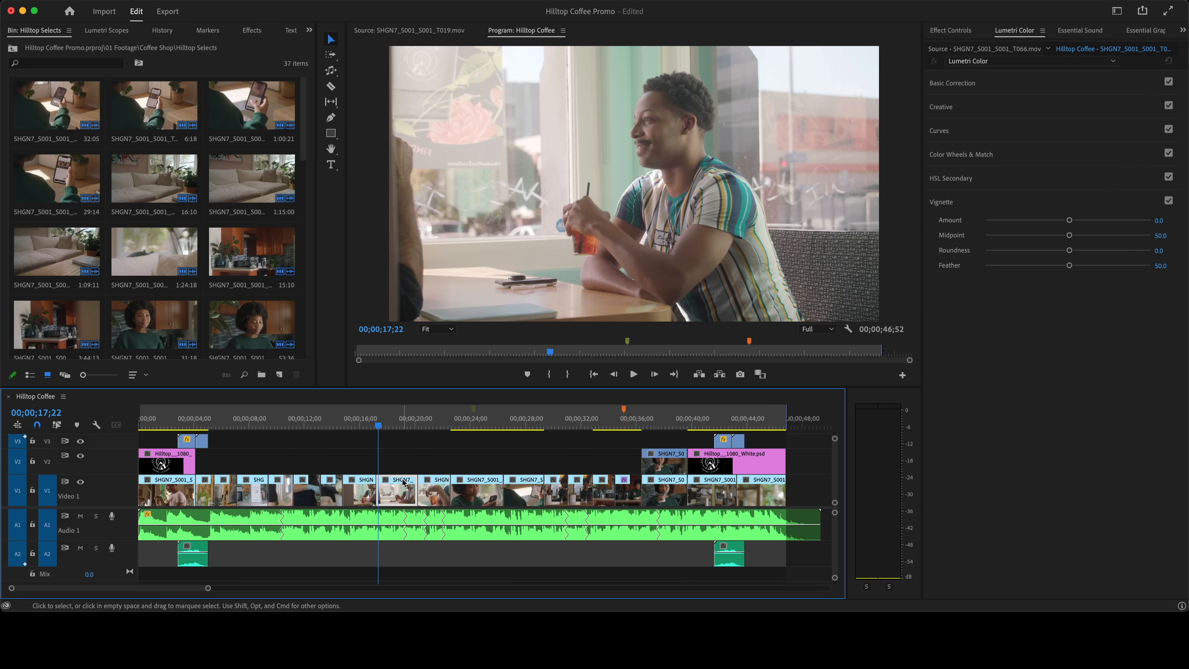
{"action": "left_click", "coordinate": [168, 11]}
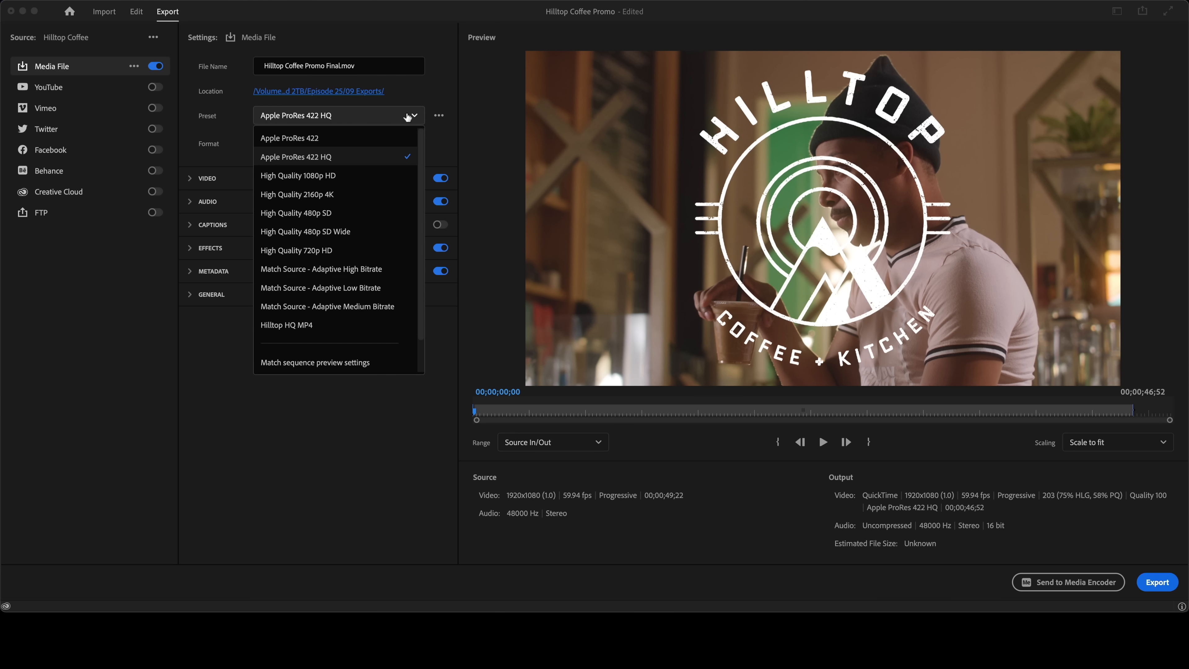
{"action": "left_click", "coordinate": [295, 157]}
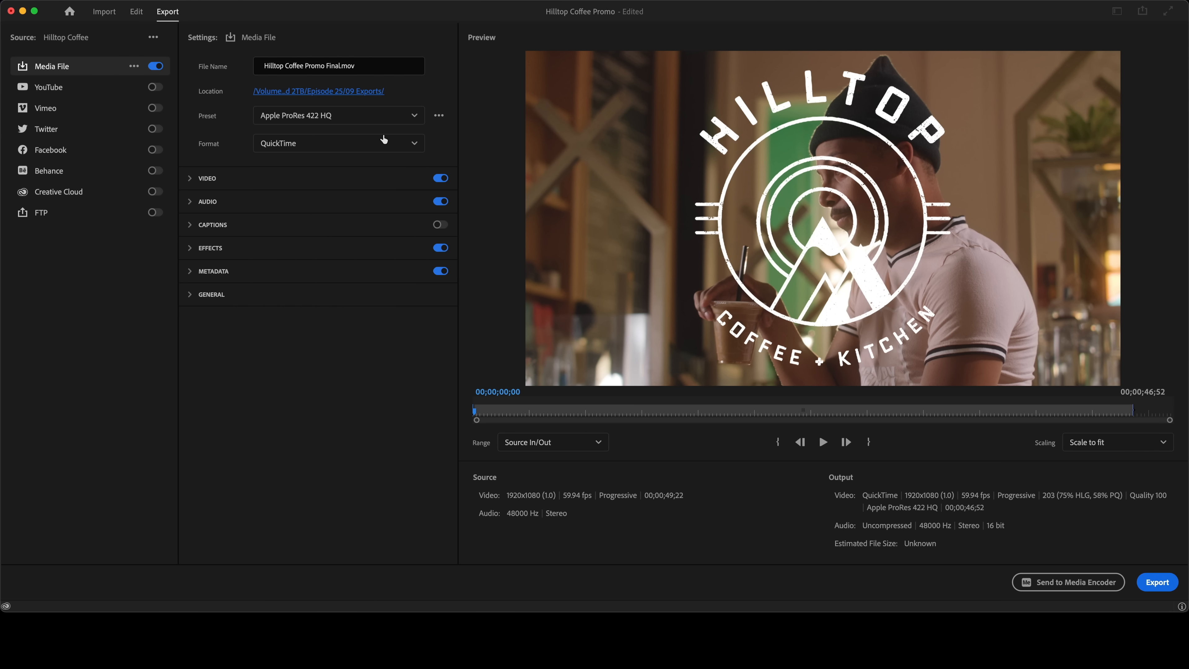